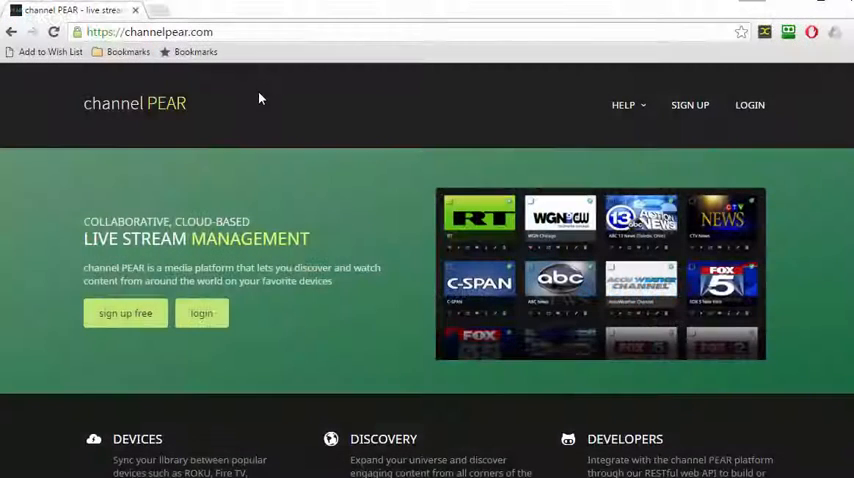
pyautogui.moveTo(192, 151)
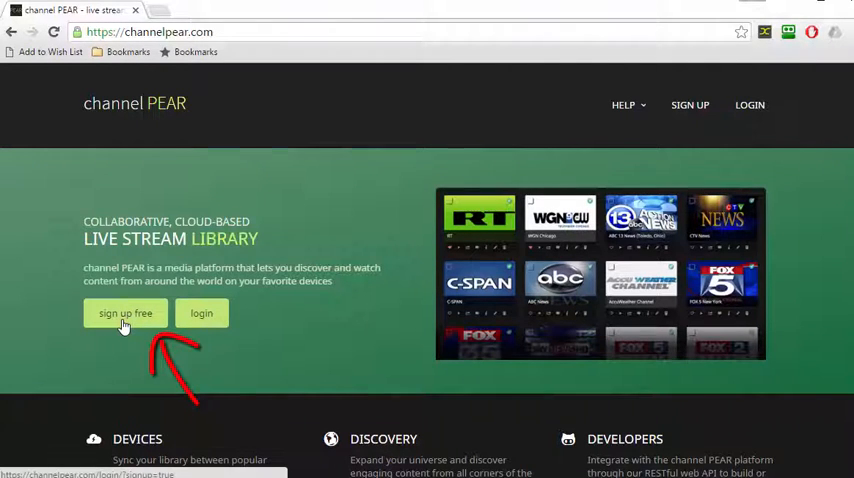
# Step: Choose 'sign up free' on the channelpear.com home page to reach account creation
pyautogui.click(126, 313)
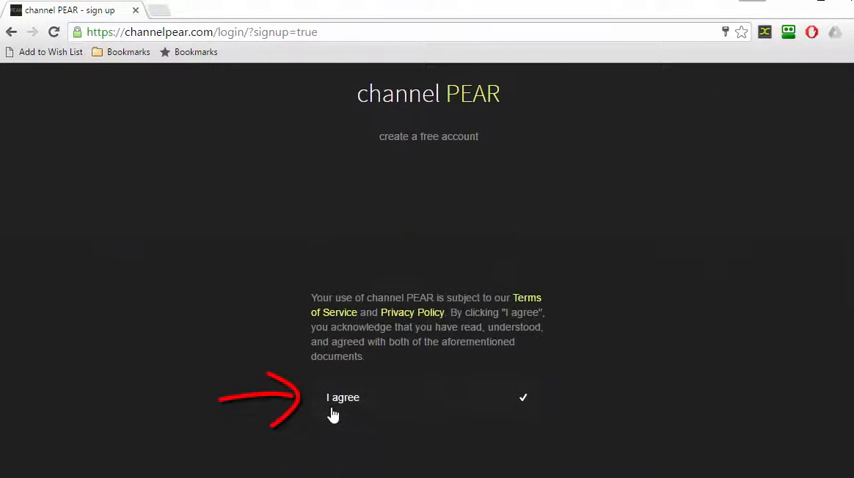
# Step: Accept the terms, enter username SuperSi, pass the robot check and create the account
pyautogui.click(343, 397)
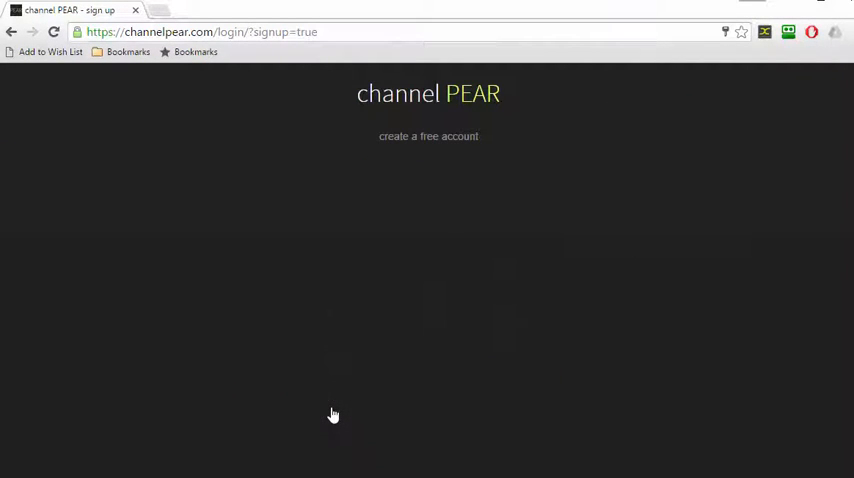
pyautogui.write('SuperSimpleTech')
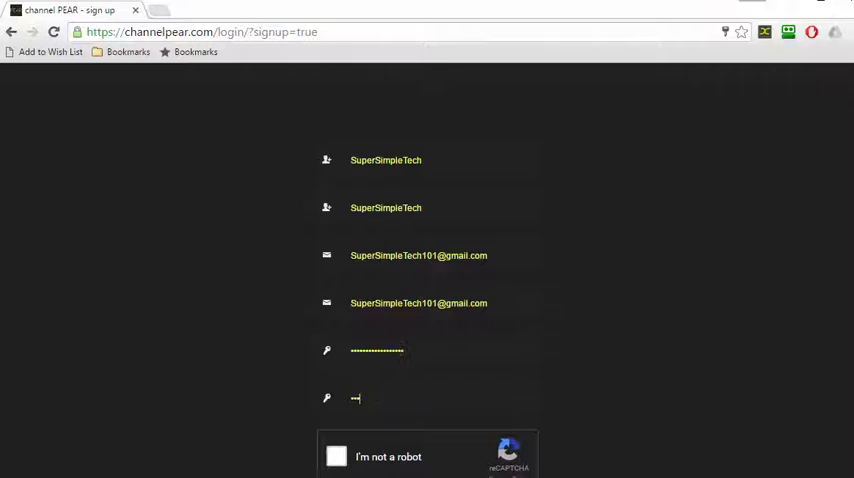
pyautogui.click(337, 456)
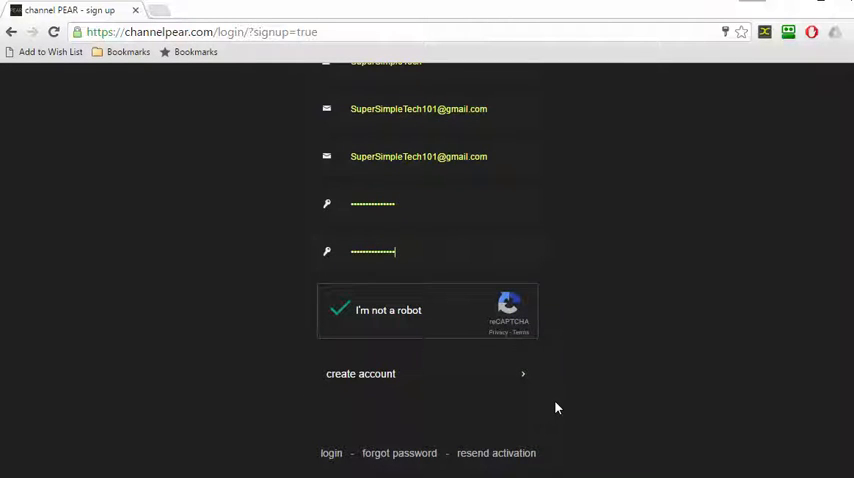
pyautogui.click(360, 373)
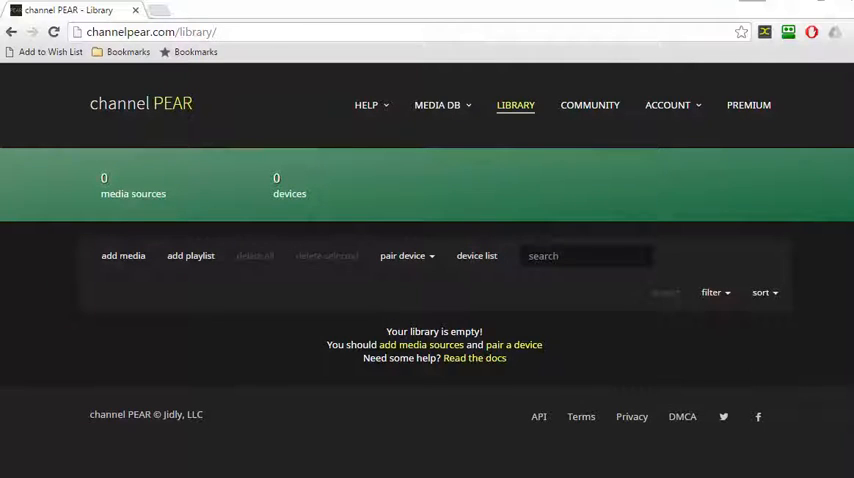
pyautogui.moveTo(533, 213)
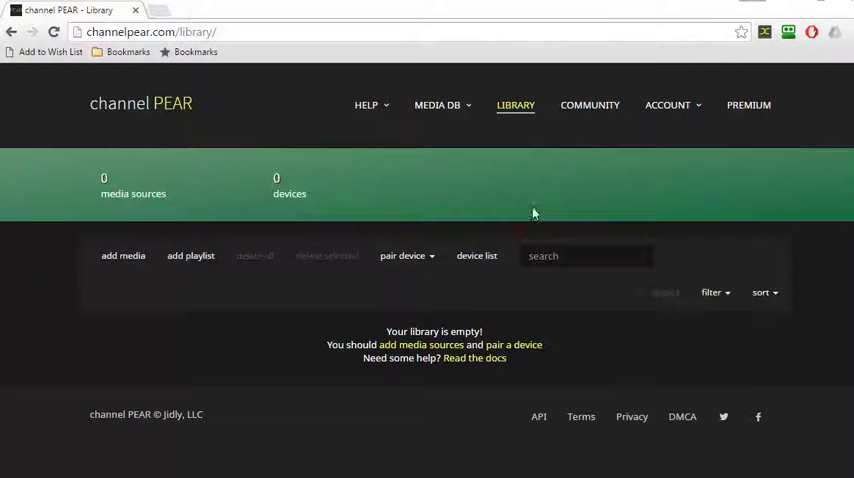
pyautogui.moveTo(484, 127)
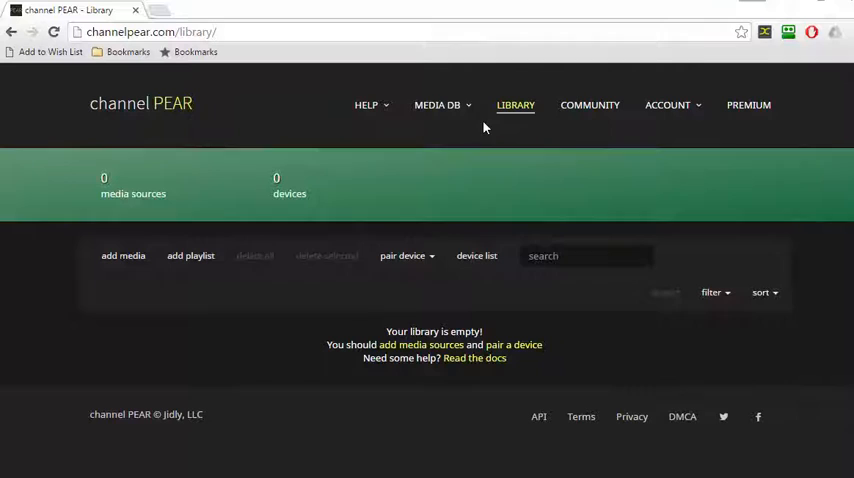
# Step: Show MEDIA DB's MOST POPULAR sources and scroll through the channel listing
pyautogui.click(437, 105)
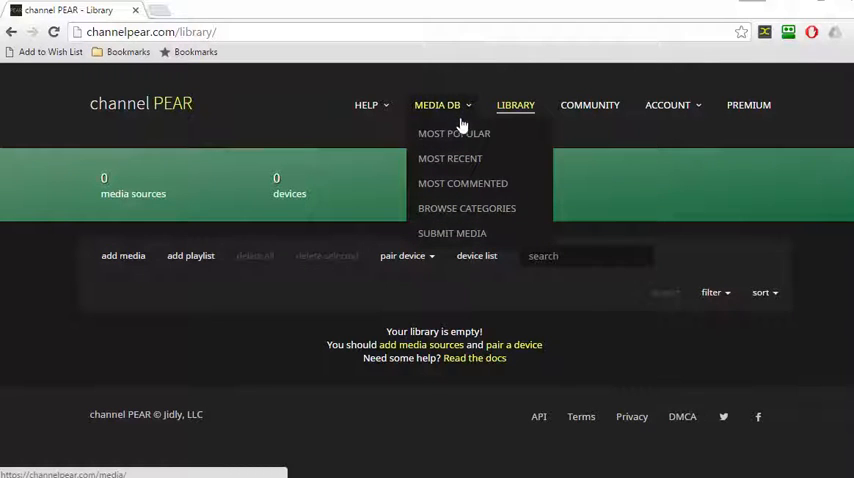
pyautogui.click(454, 133)
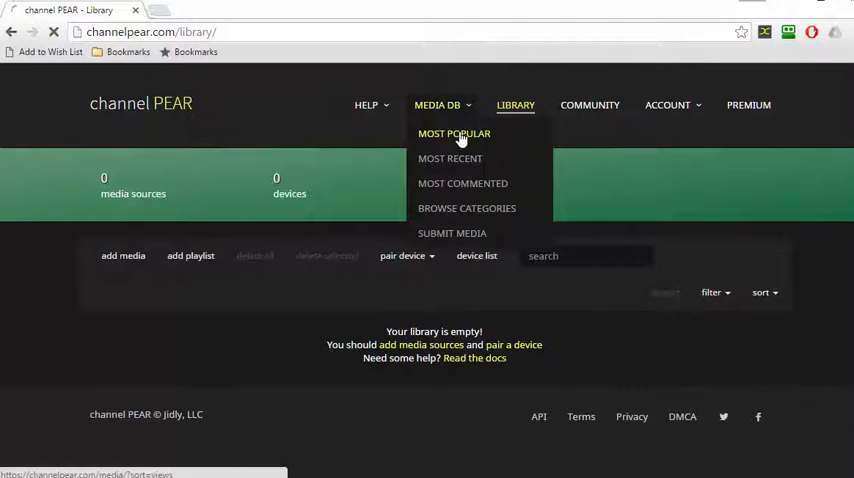
pyautogui.click(454, 133)
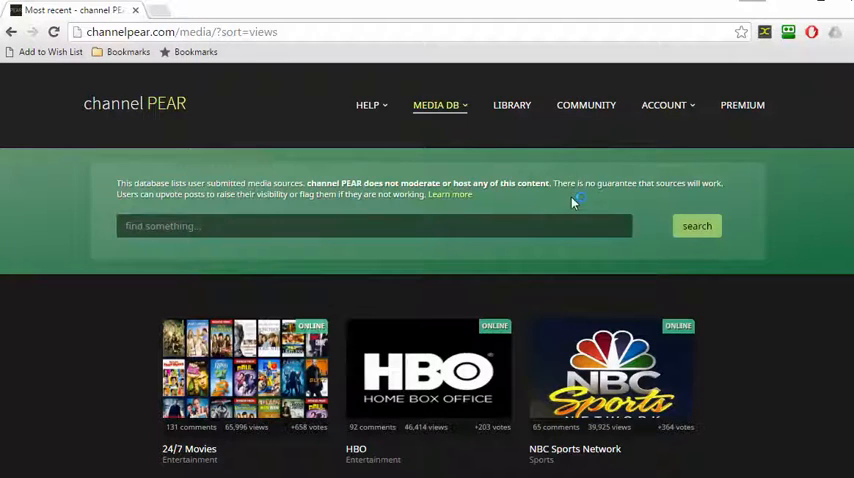
pyautogui.scroll(-3)
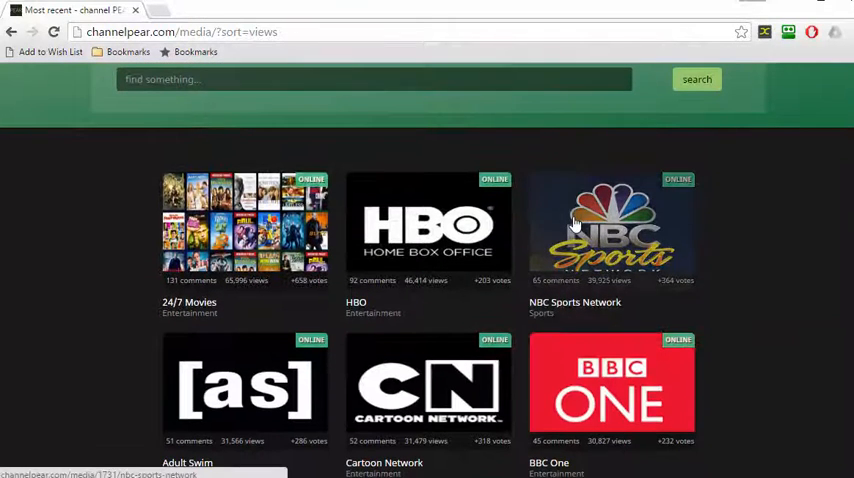
# Step: Add NBC Sports Network to the library, dismiss the success message, and return to LIBRARY
pyautogui.click(611, 228)
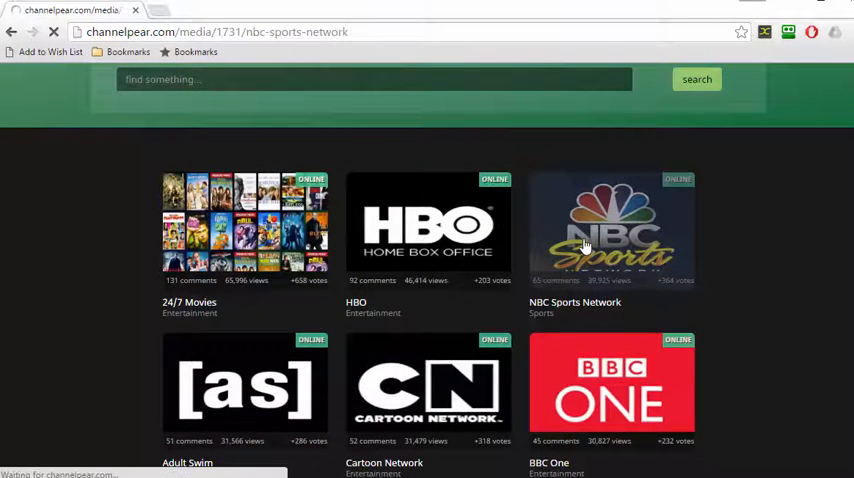
pyautogui.click(611, 228)
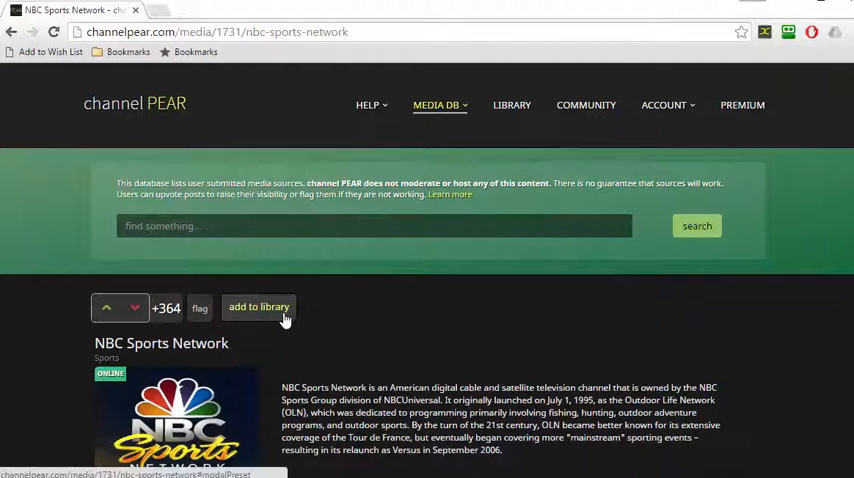
pyautogui.click(259, 307)
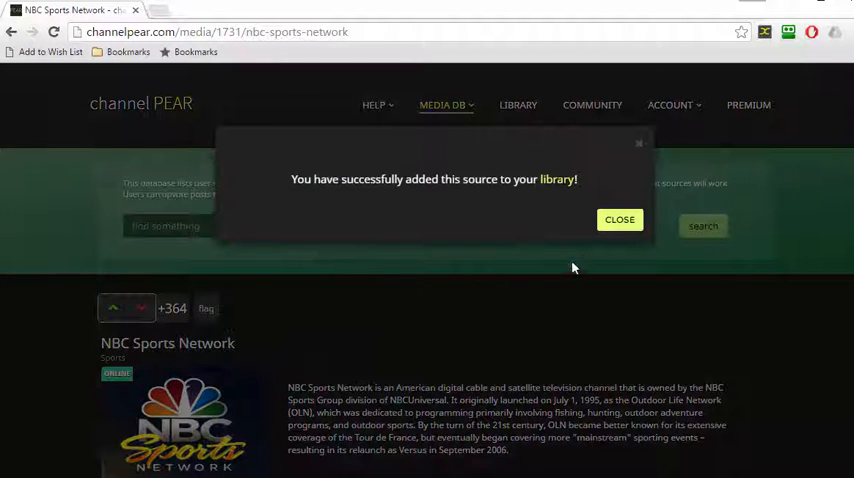
pyautogui.click(619, 219)
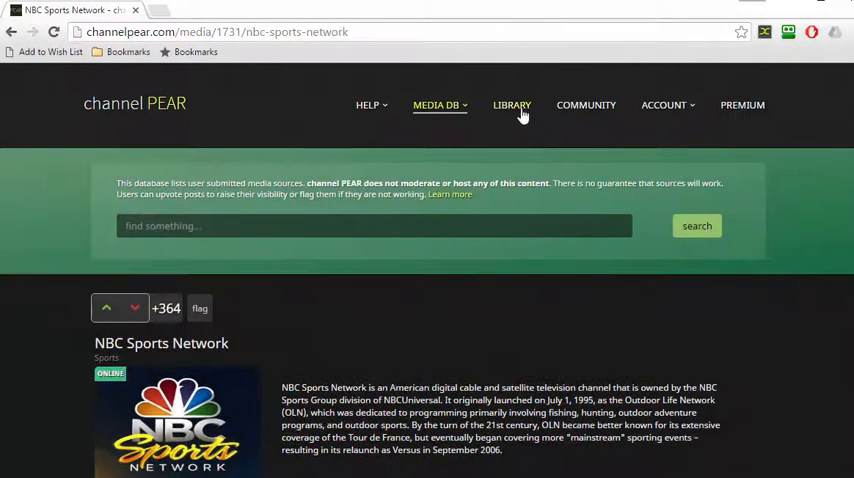
pyautogui.click(511, 105)
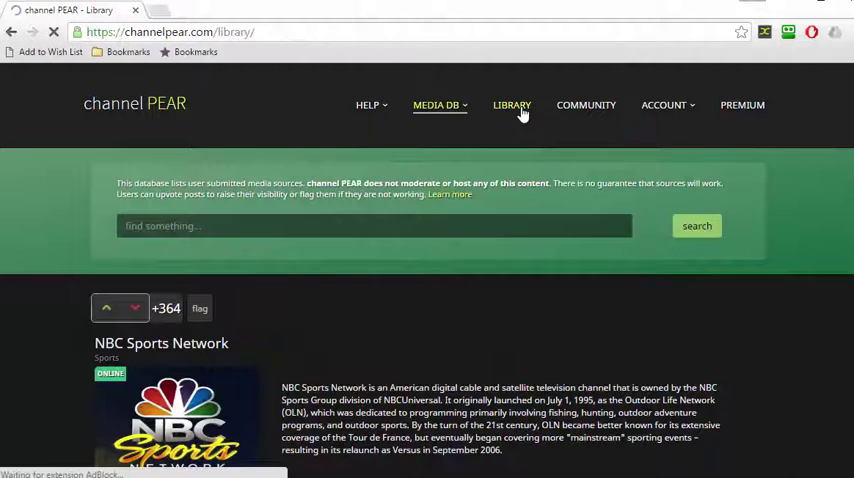
# Step: Load the LIBRARY page listing NBC Sports Network as 1 of 5 media sources
pyautogui.click(509, 105)
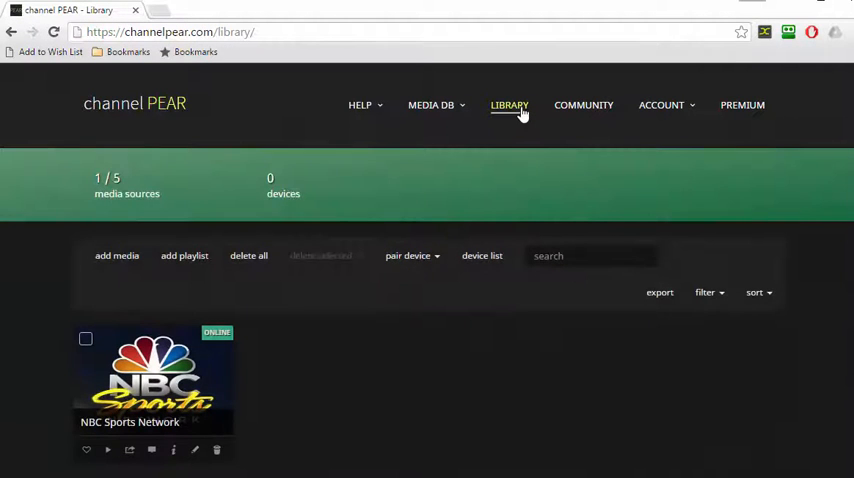
pyautogui.moveTo(703, 430)
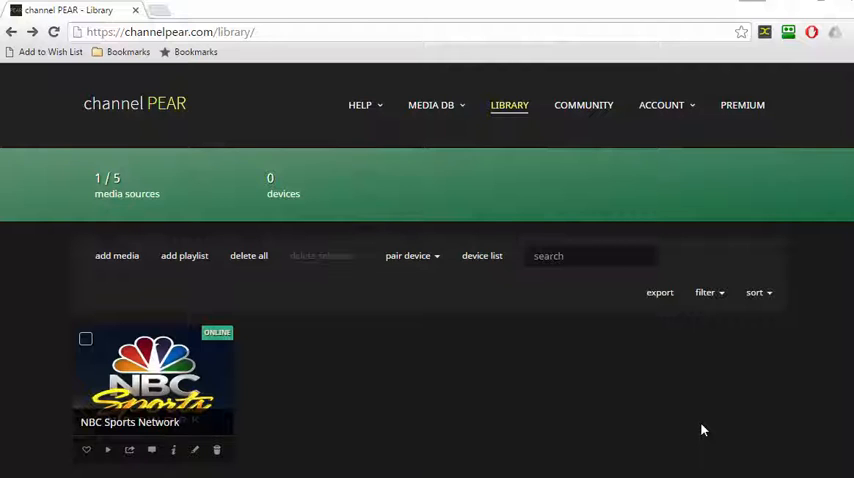
pyautogui.moveTo(703, 428)
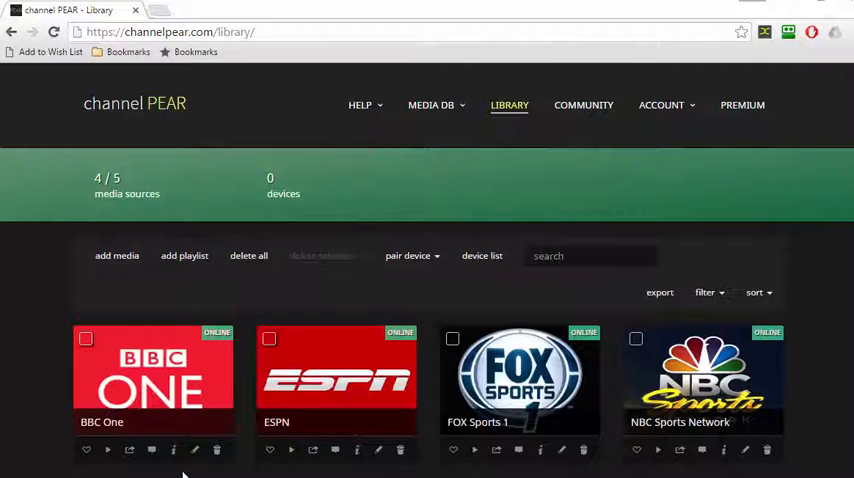
pyautogui.moveTo(436, 271)
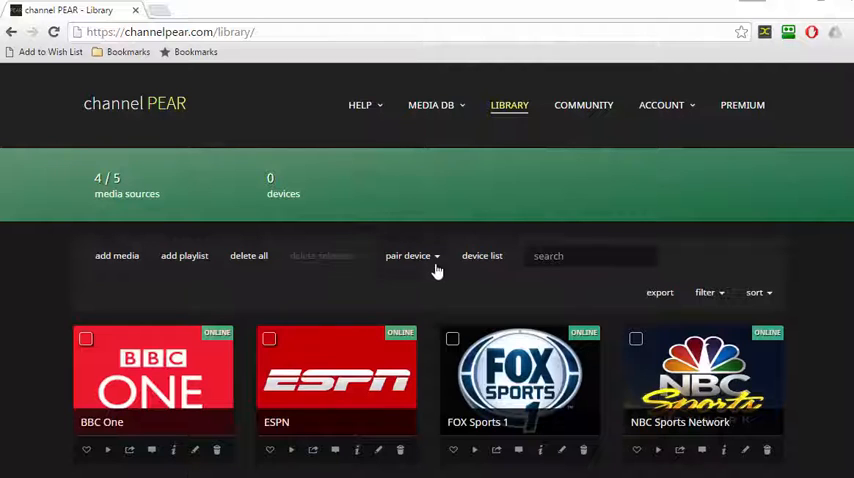
# Step: Pair the library with Kodi and download the channel PEAR Kodi plugin
pyautogui.click(411, 255)
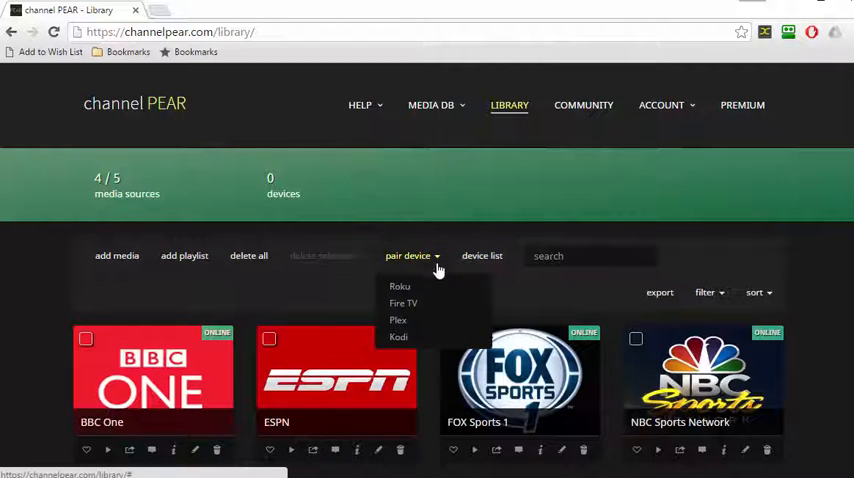
pyautogui.click(398, 336)
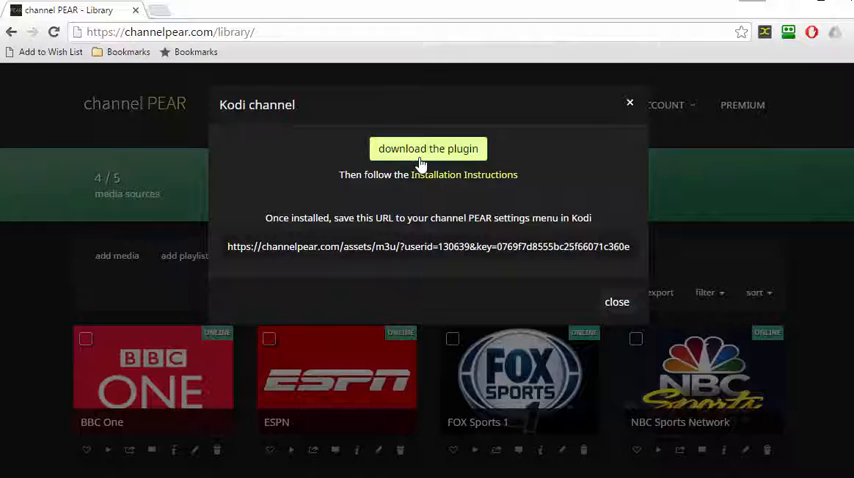
pyautogui.click(428, 148)
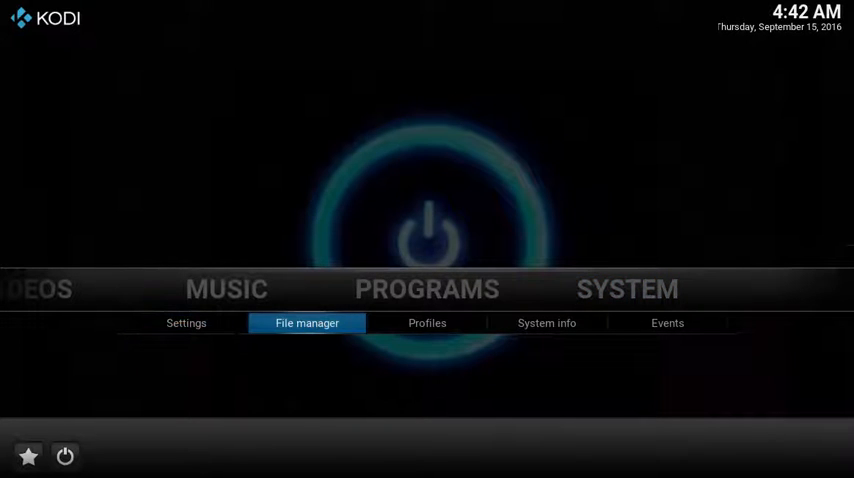
pyautogui.click(307, 322)
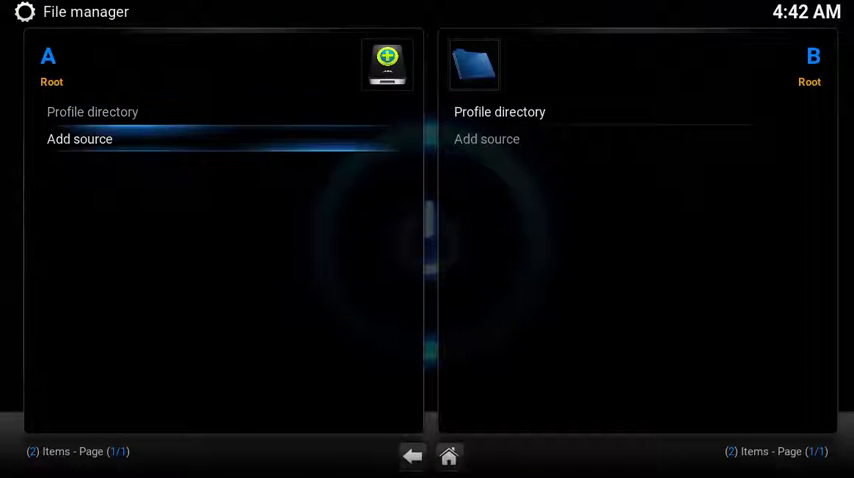
pyautogui.click(79, 139)
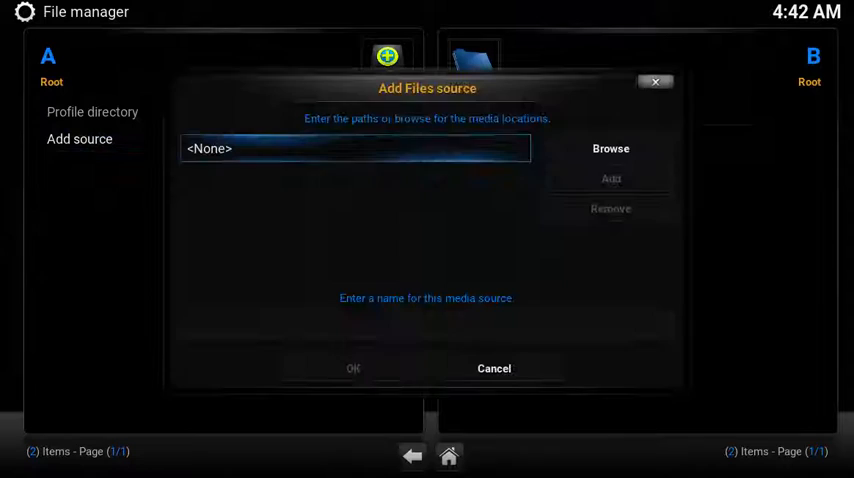
pyautogui.click(354, 148)
pyautogui.write('http://fusion.tvaddons.ag')
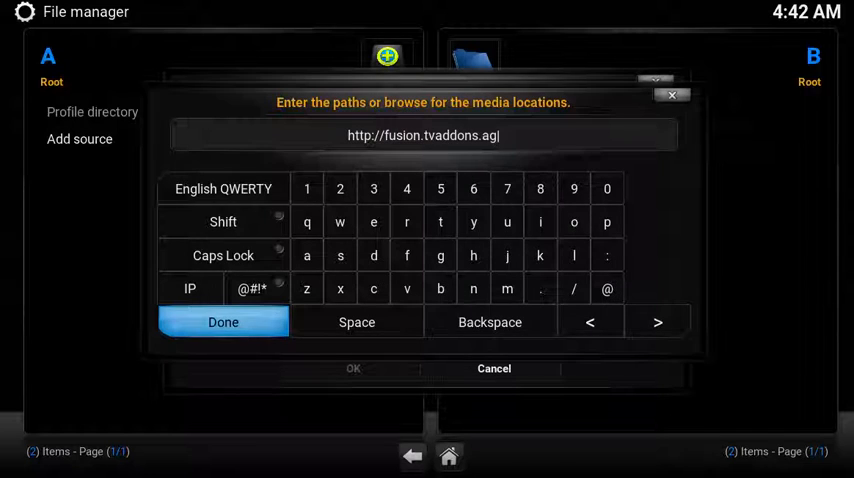
pyautogui.click(490, 321)
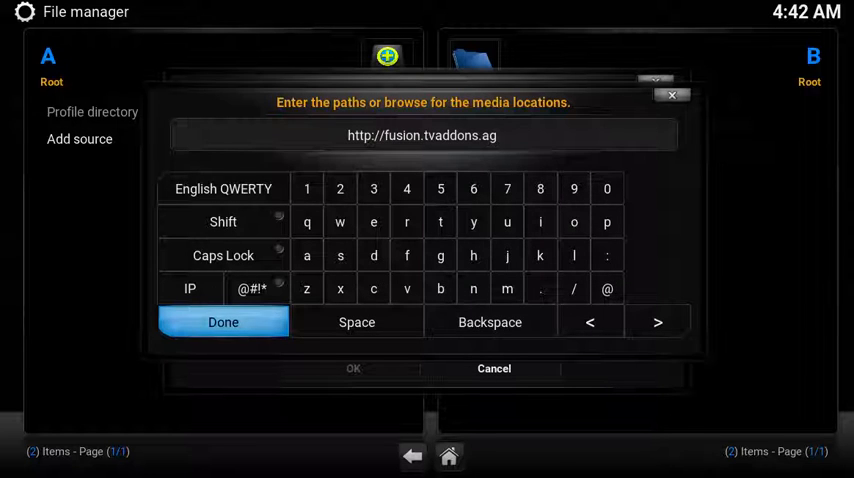
pyautogui.click(223, 321)
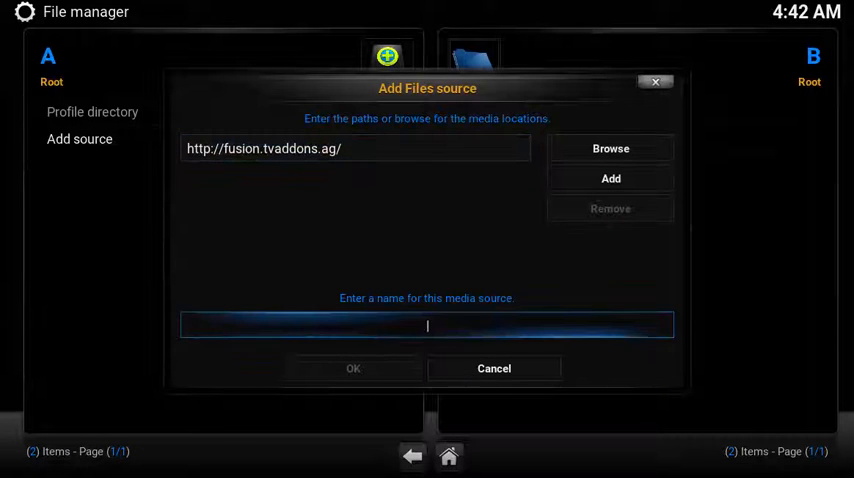
pyautogui.write('Fusi')
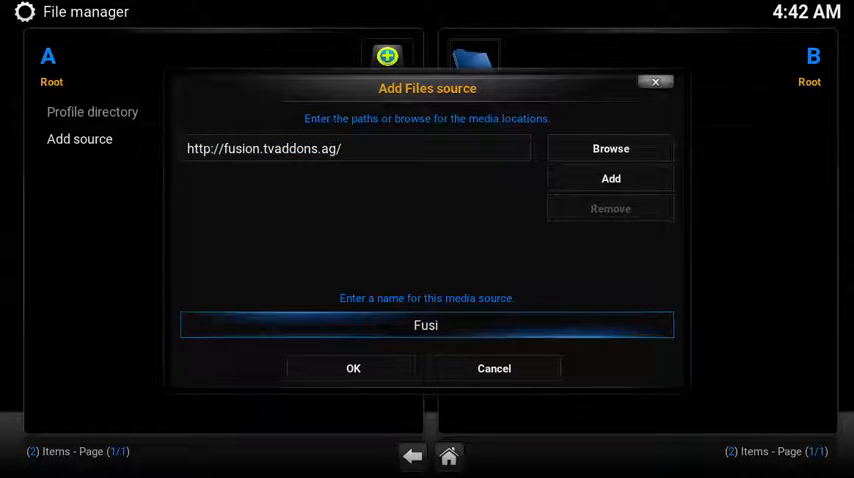
pyautogui.write('on')
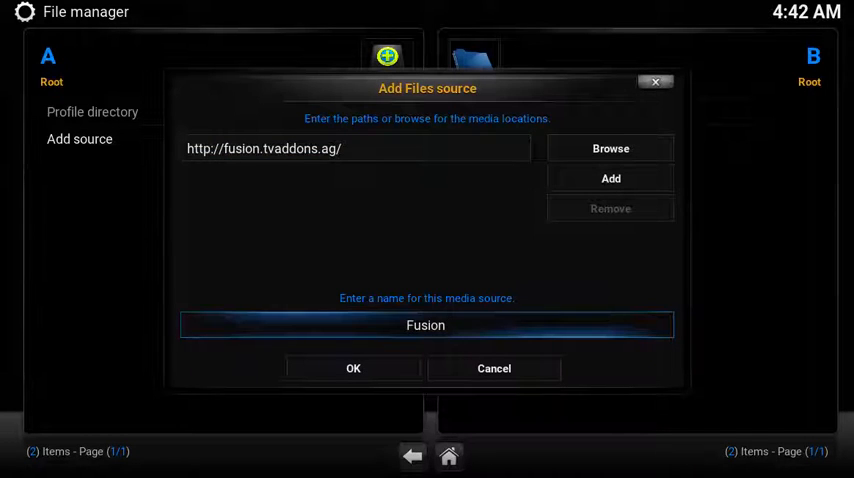
pyautogui.click(353, 368)
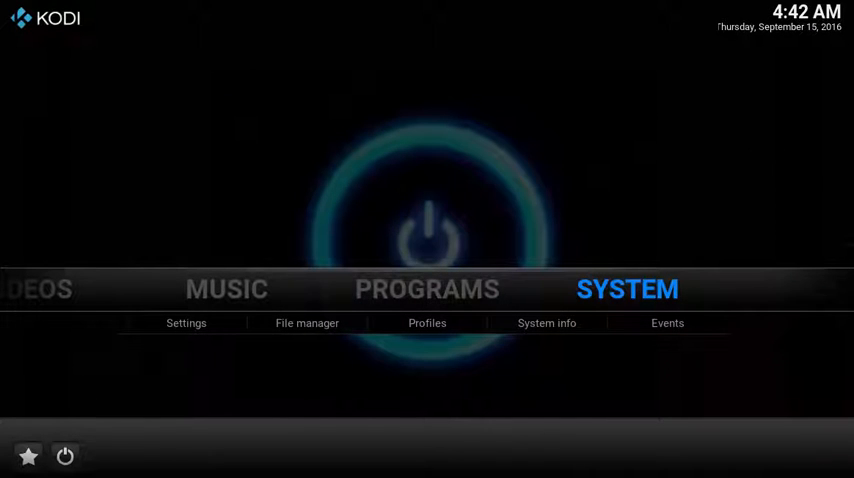
# Step: Via Add-ons > Install from zip file, browse Fusion > english to the podgod repository zip
pyautogui.click(186, 322)
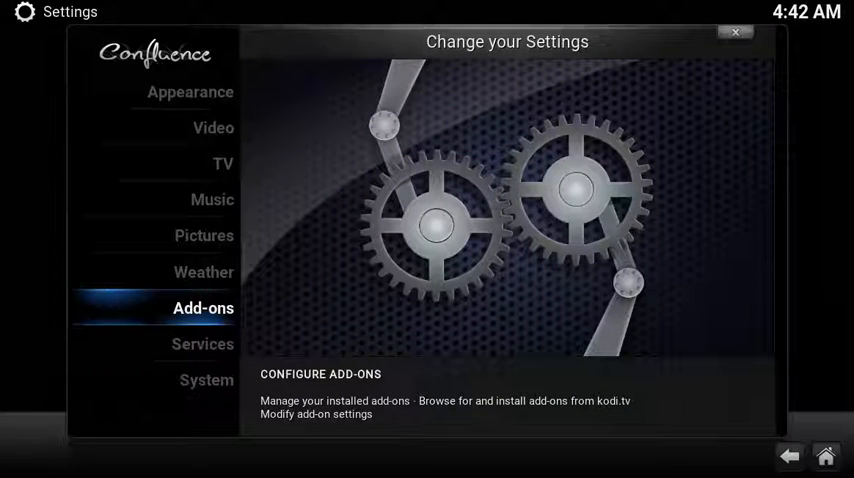
pyautogui.click(204, 308)
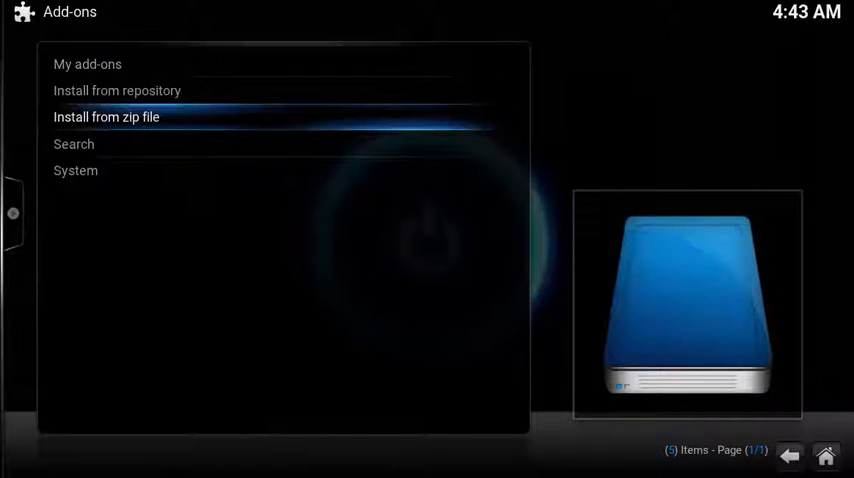
pyautogui.click(106, 117)
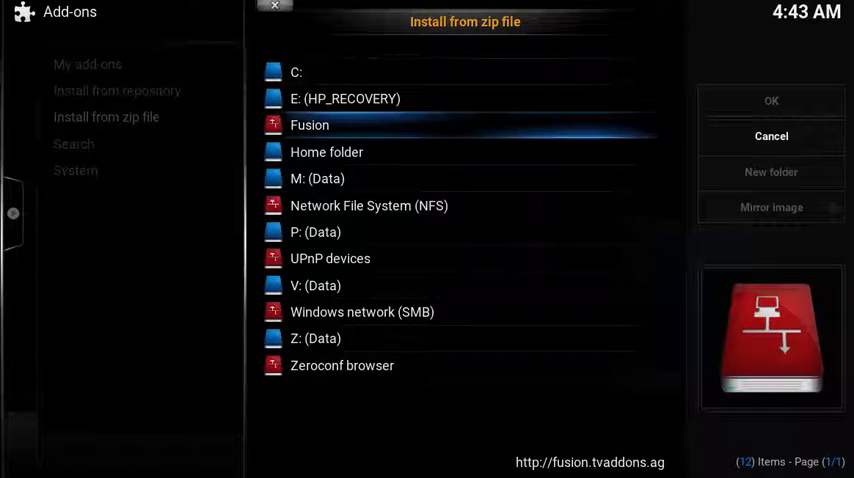
pyautogui.doubleClick(309, 125)
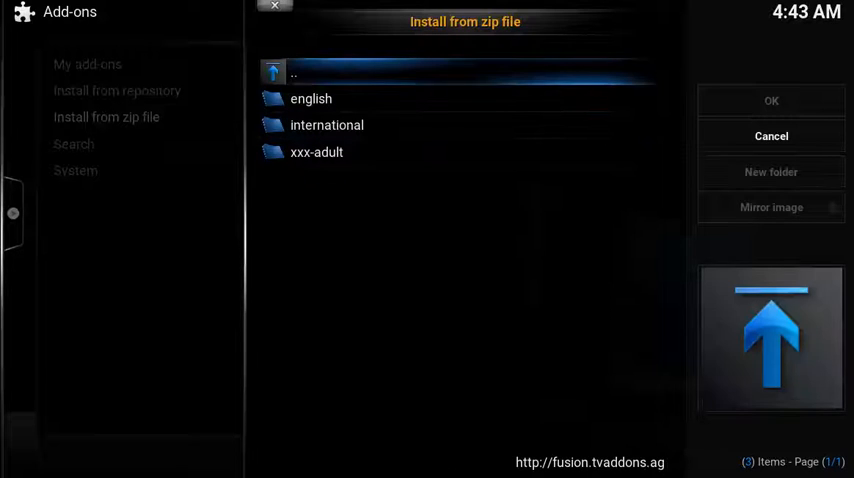
pyautogui.click(311, 98)
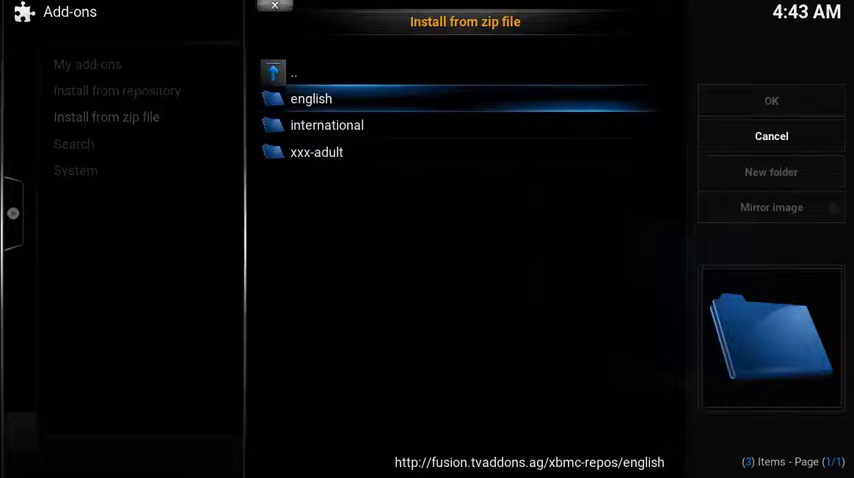
pyautogui.doubleClick(310, 98)
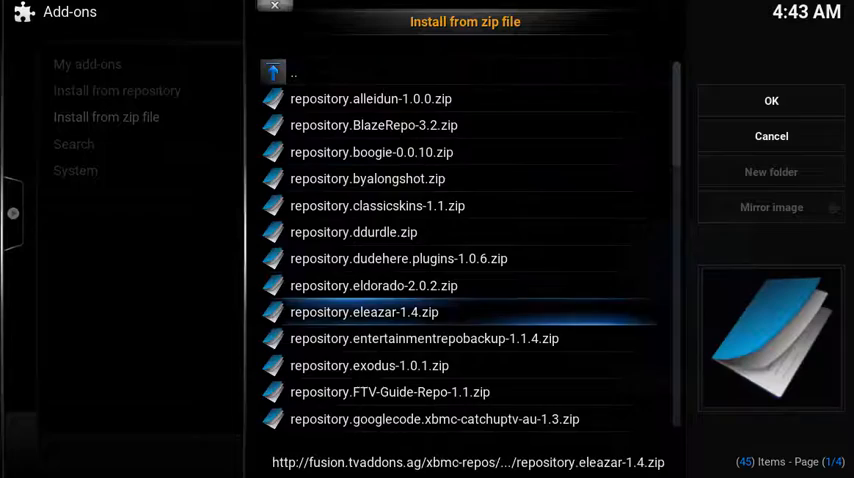
pyautogui.scroll(-3)
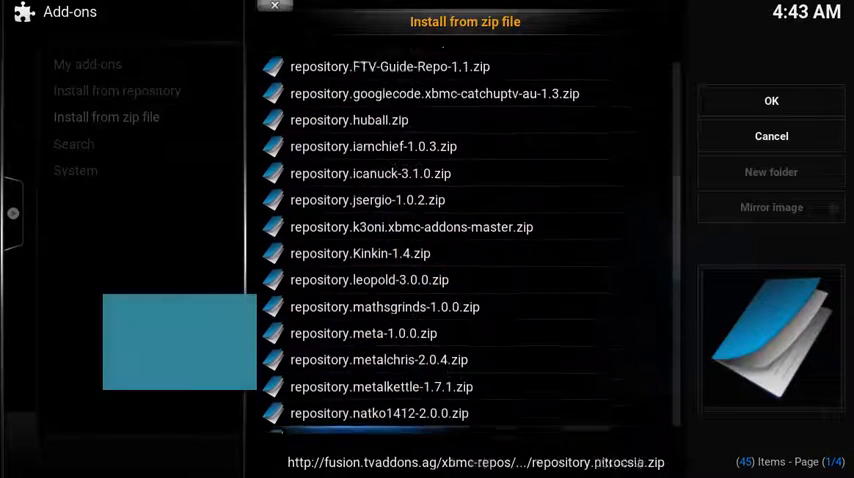
pyautogui.scroll(-3)
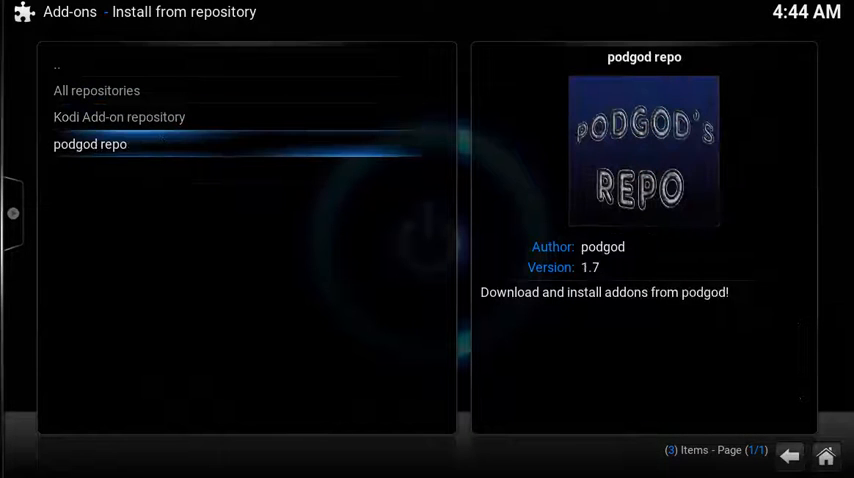
# Step: Install channel PEAR 1.5d from podgod repo's Video add-ons
pyautogui.click(90, 144)
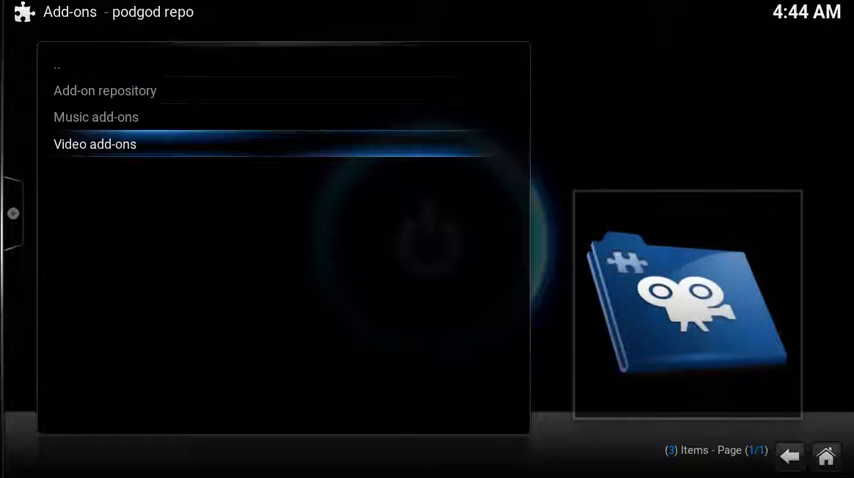
pyautogui.click(94, 144)
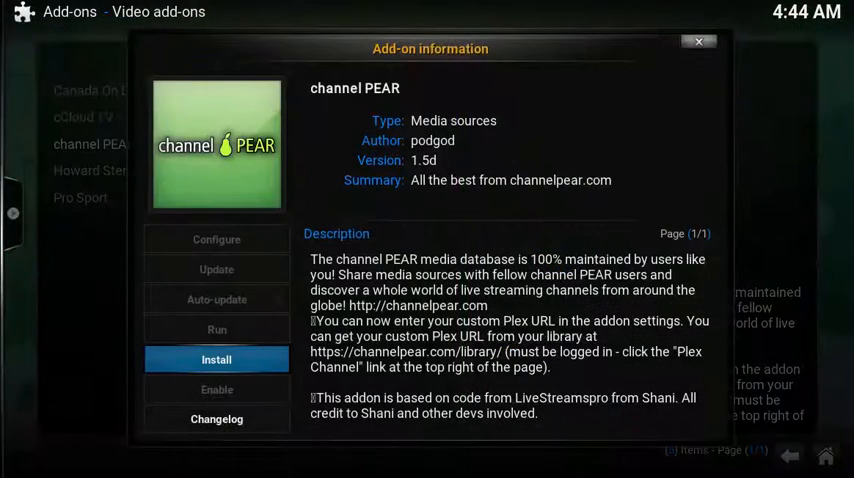
pyautogui.click(216, 359)
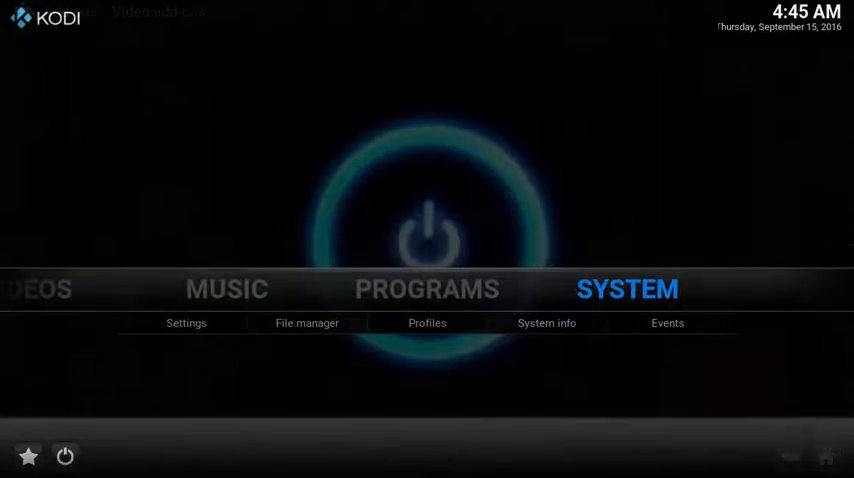
# Step: Set Videos Add-on 1 to channel PEAR in Skin settings > Add-on Shortcuts, then go Home
pyautogui.click(186, 323)
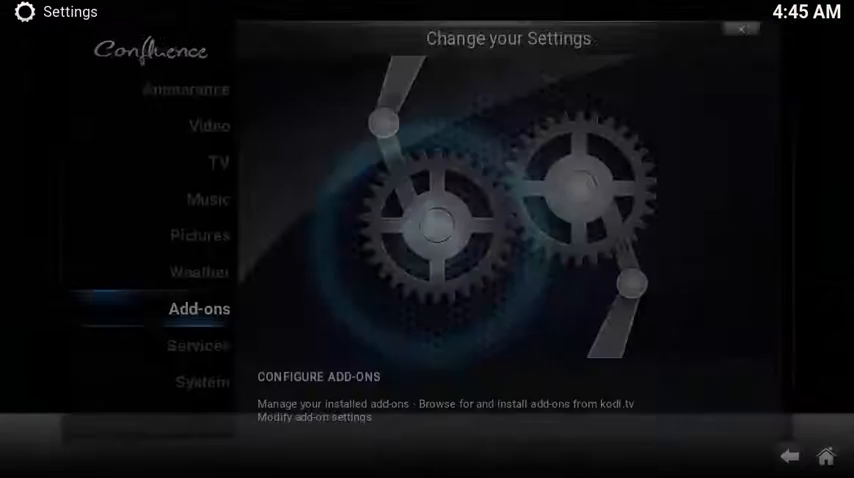
pyautogui.click(217, 162)
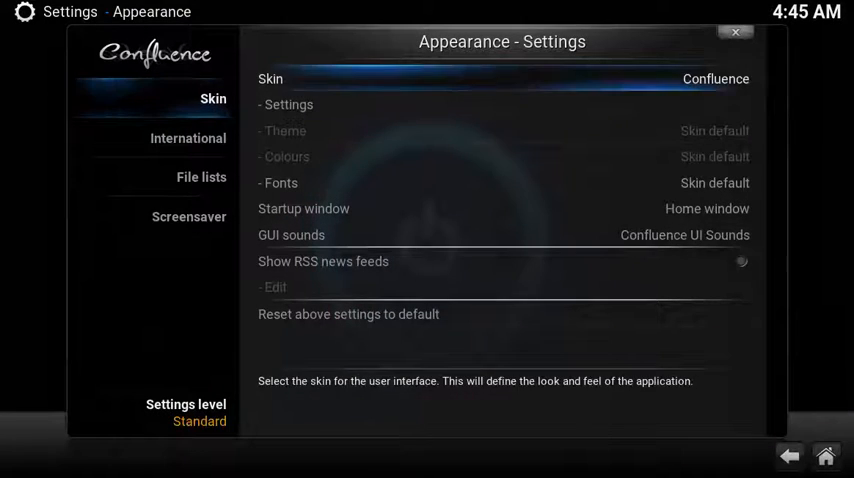
pyautogui.click(289, 104)
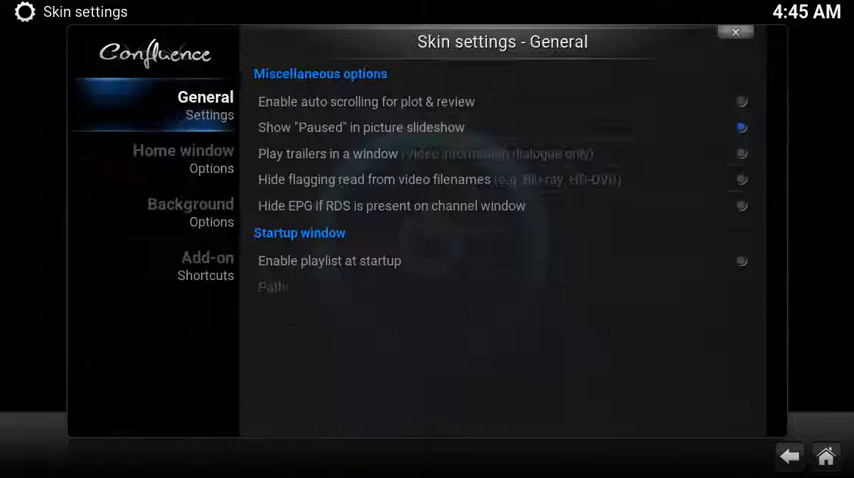
pyautogui.click(207, 265)
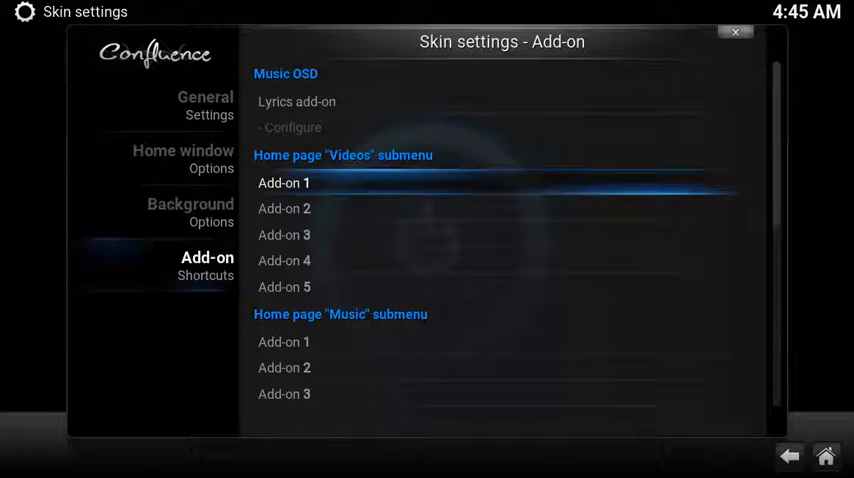
pyautogui.click(284, 183)
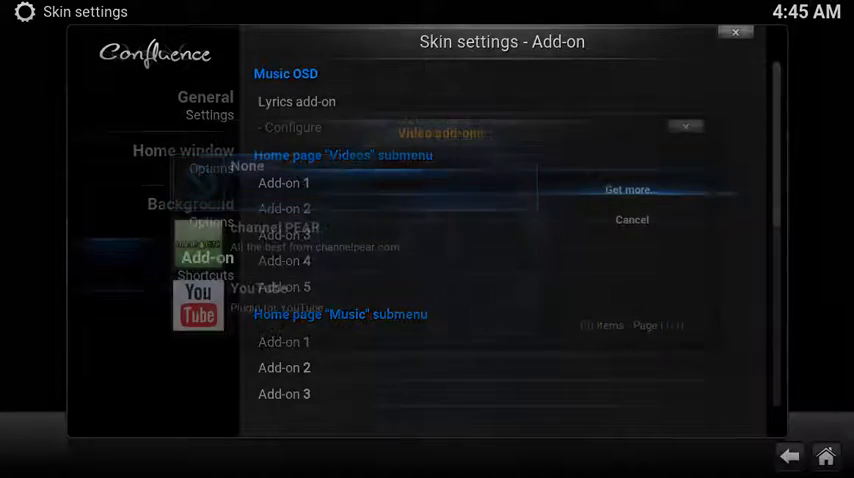
pyautogui.click(440, 132)
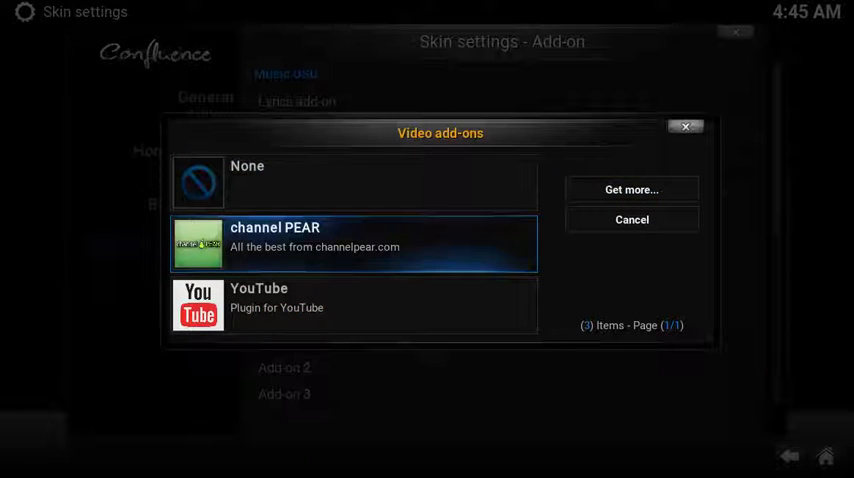
pyautogui.click(353, 244)
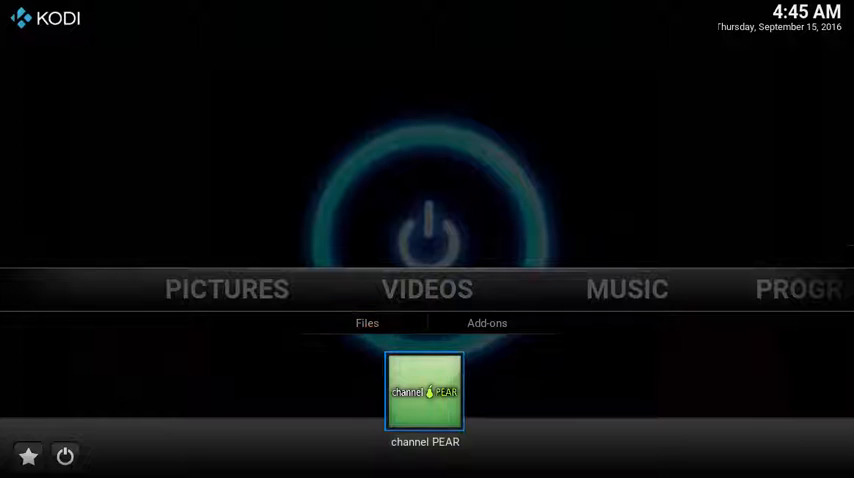
# Step: Open channel PEAR's add-on settings from the Videos add-ons list
pyautogui.click(427, 289)
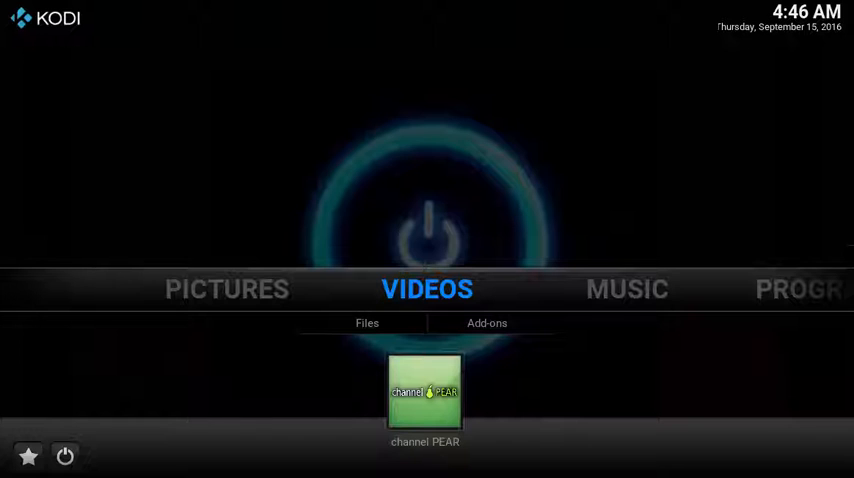
pyautogui.click(487, 323)
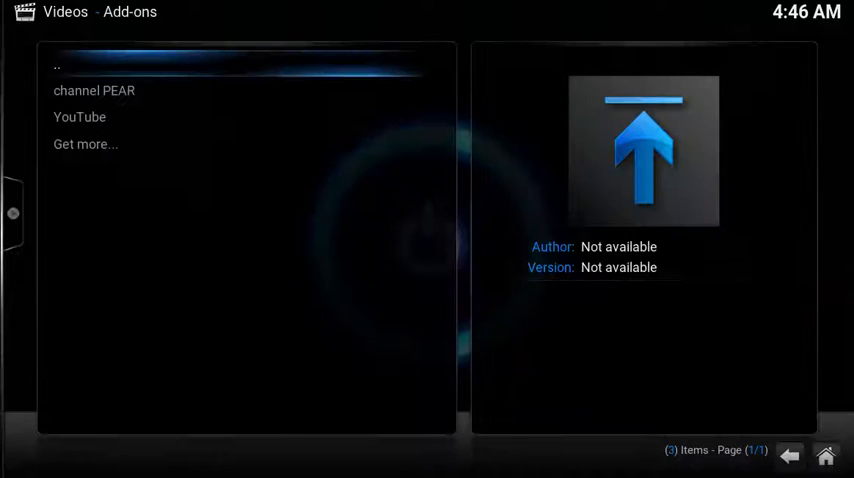
pyautogui.click(94, 90)
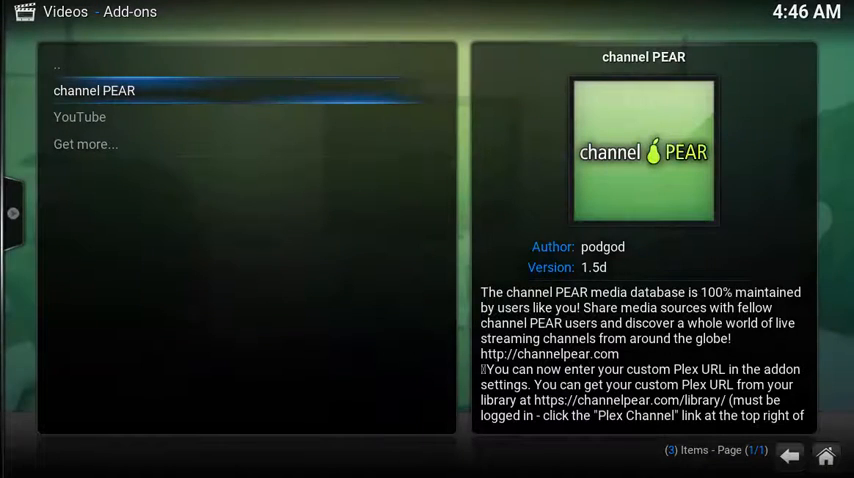
pyautogui.rightClick(94, 90)
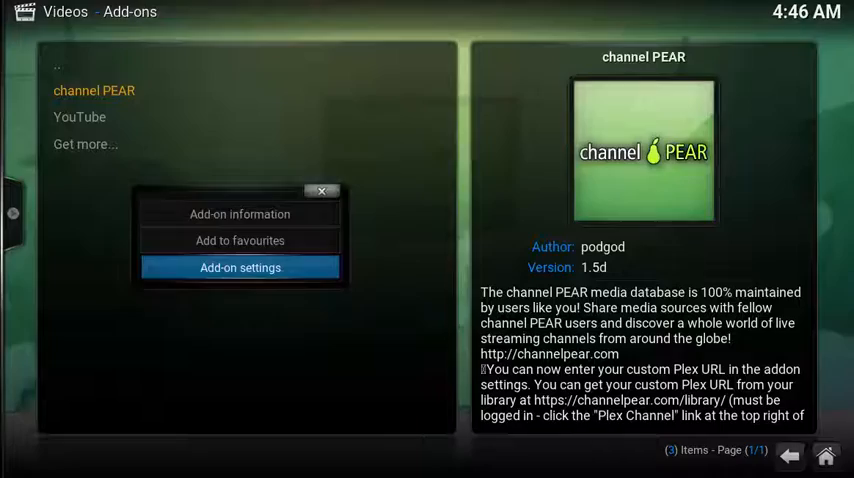
pyautogui.click(240, 267)
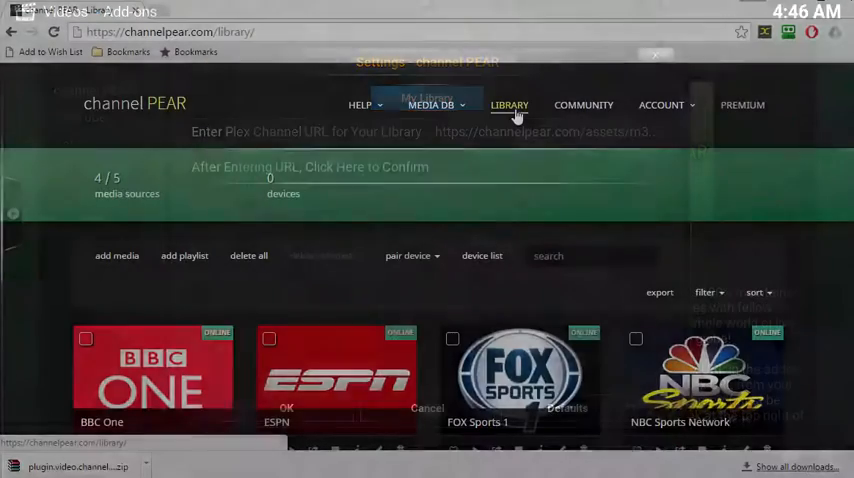
# Step: On the channelpear.com Library page, pick Kodi as the pairing device to reveal the library URL
pyautogui.click(656, 54)
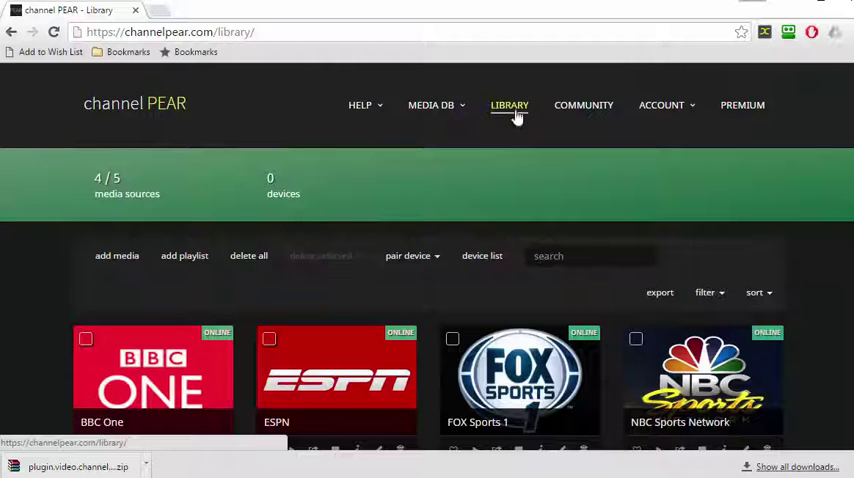
pyautogui.moveTo(437, 263)
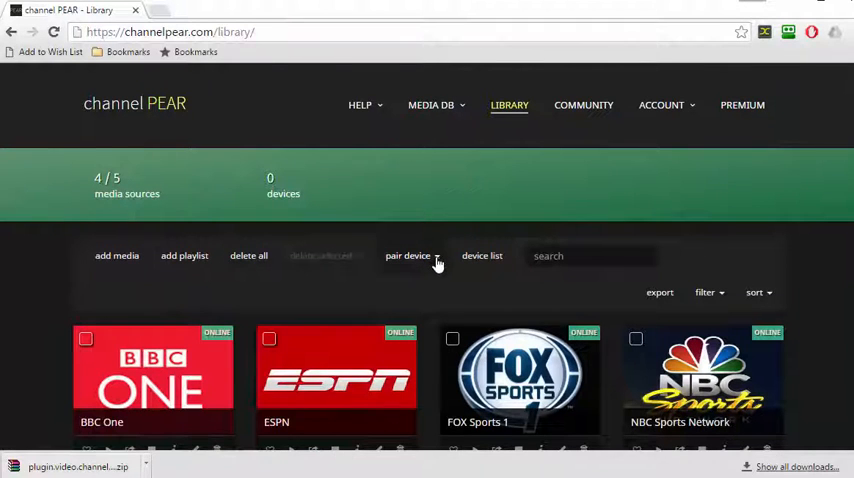
pyautogui.click(408, 255)
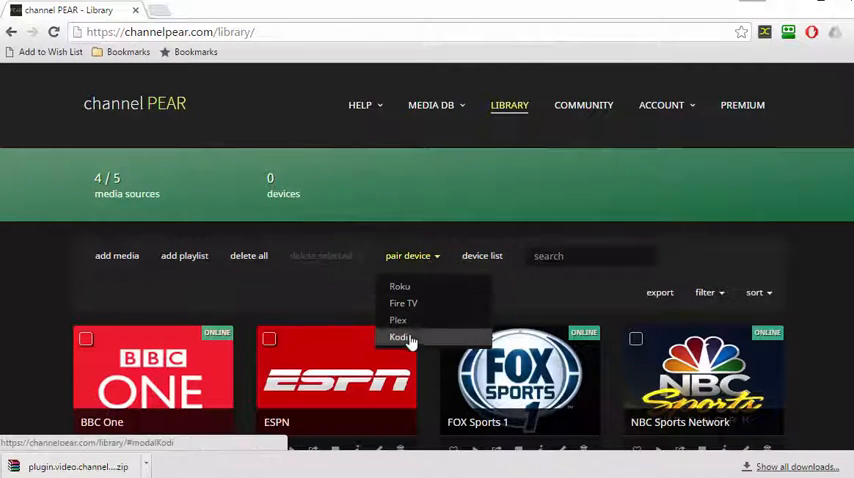
pyautogui.click(400, 337)
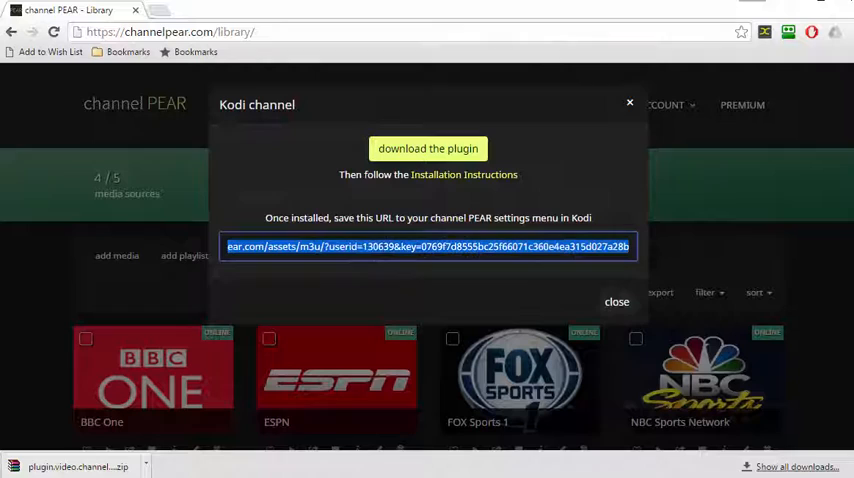
pyautogui.moveTo(668, 290)
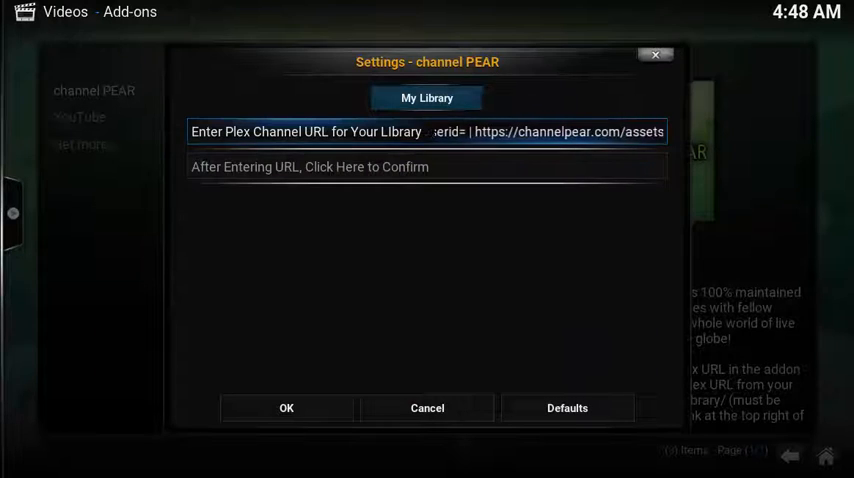
# Step: Paste the library URL into 'Enter Plex Channel URL for Your Library' and confirm
pyautogui.click(427, 131)
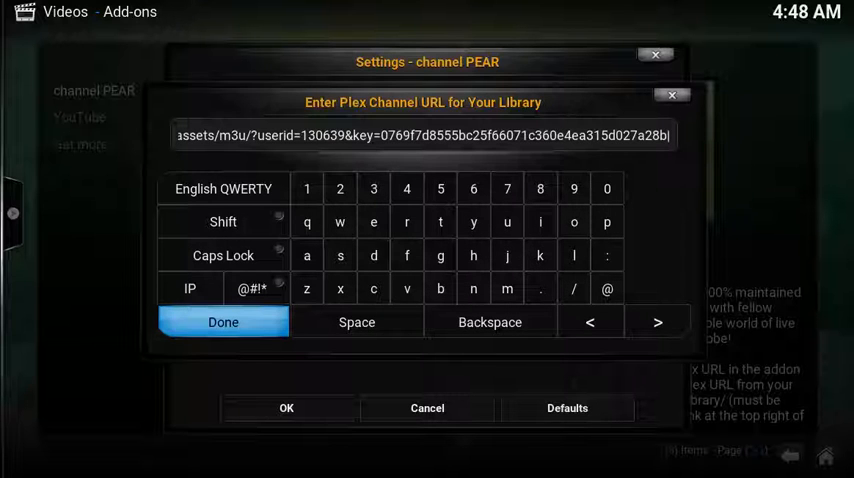
pyautogui.click(223, 322)
pyautogui.write('SuperSi')
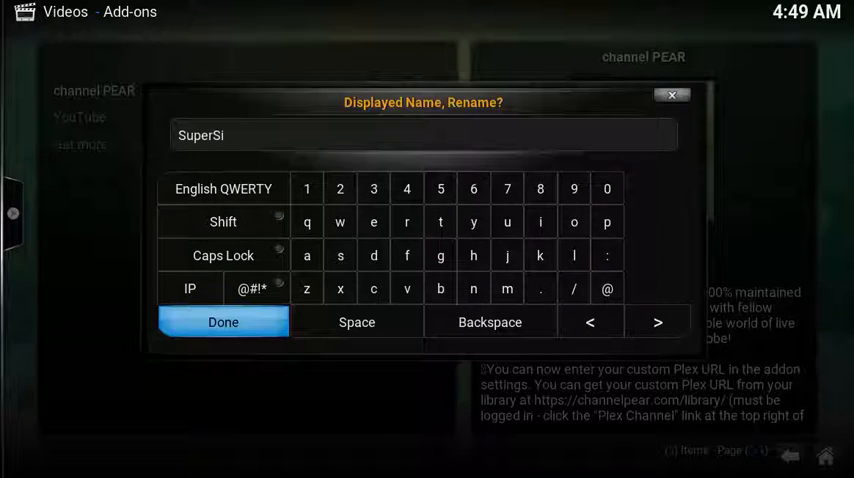
# Step: Name the library 'SuperSimpleTech's Channels' and save the channel PEAR settings
pyautogui.write("mpleTech's Channels")
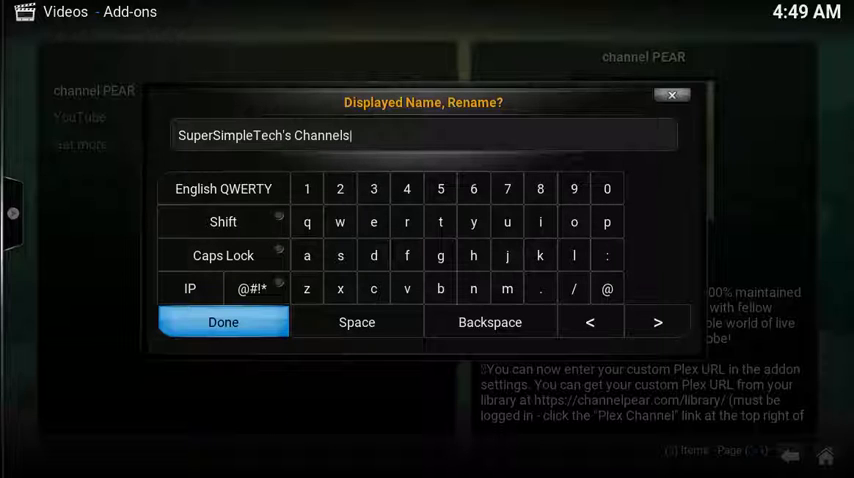
pyautogui.click(223, 321)
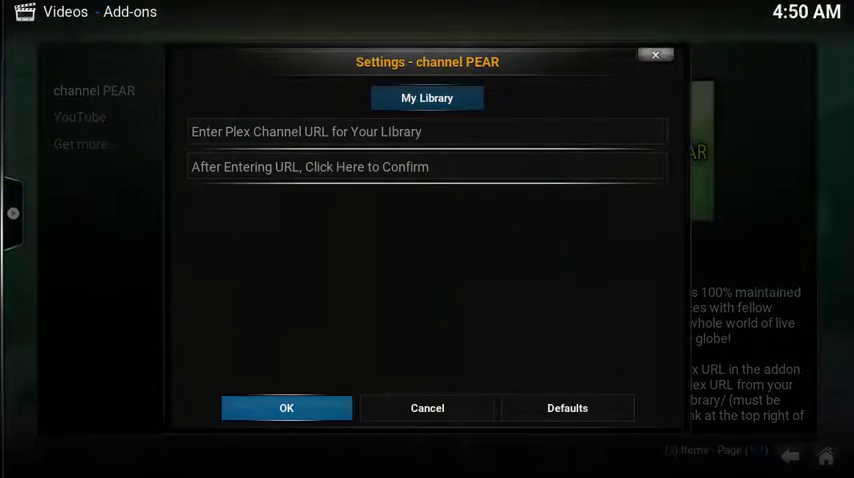
pyautogui.click(286, 408)
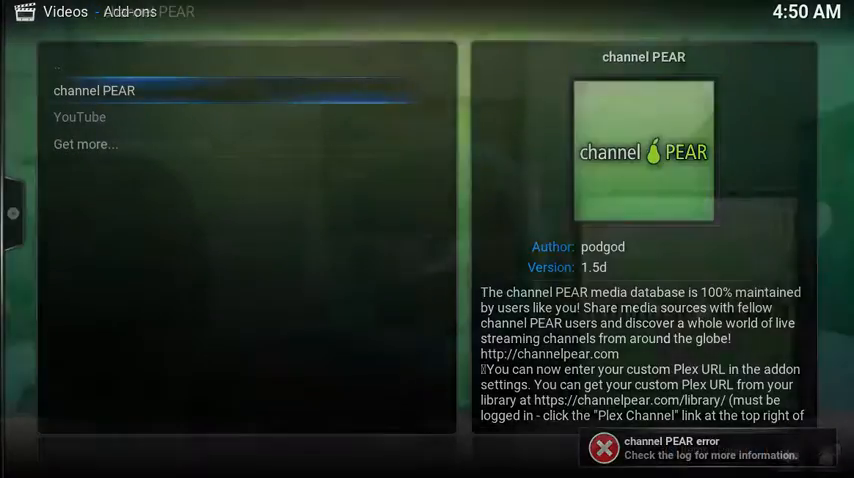